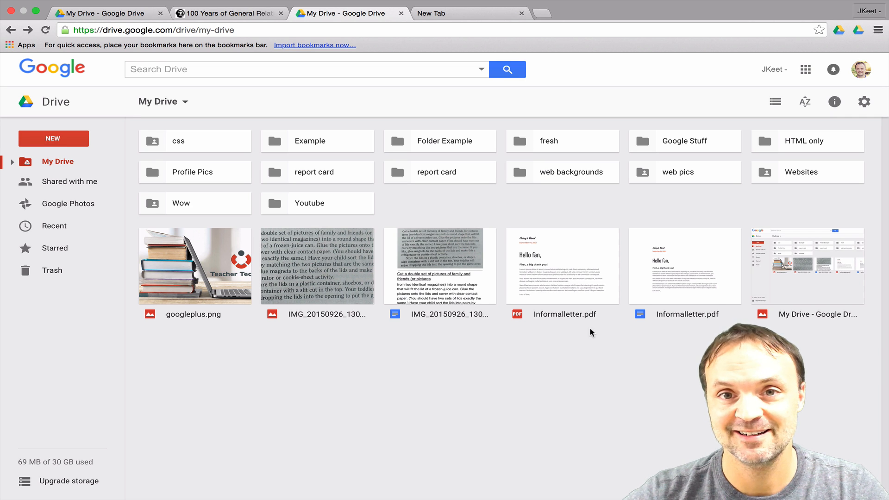
mouse_move(542, 364)
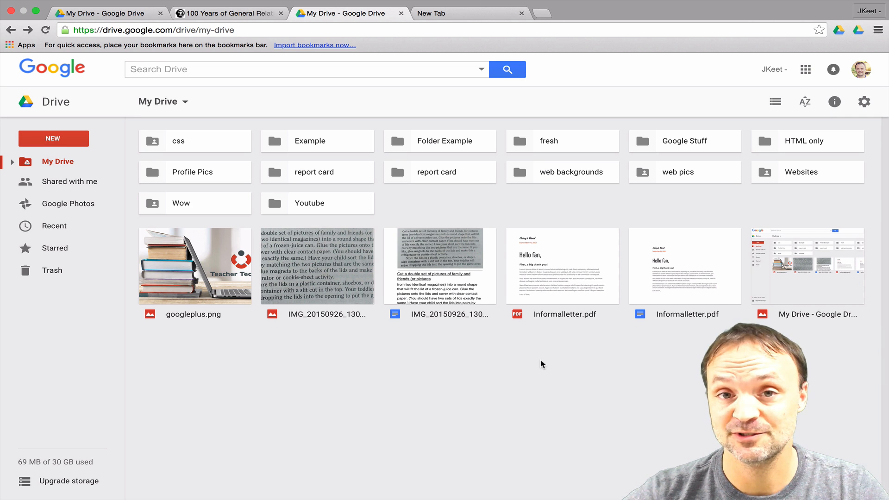
mouse_move(554, 365)
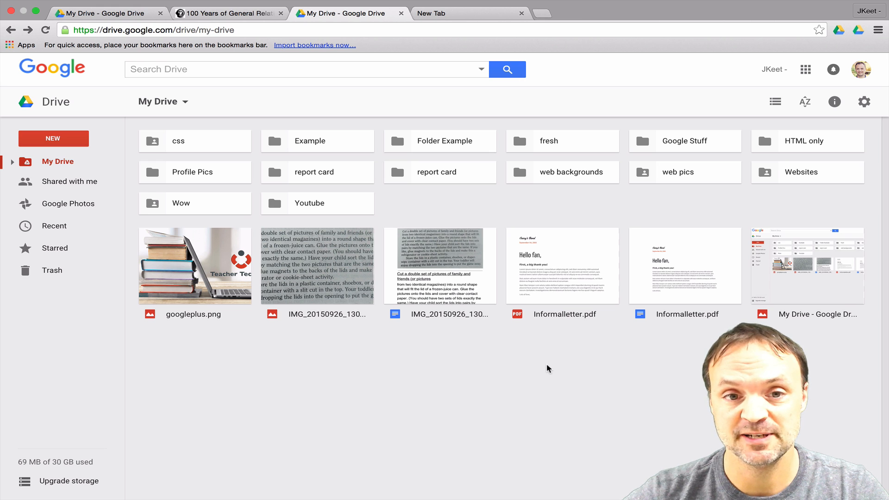
mouse_move(535, 341)
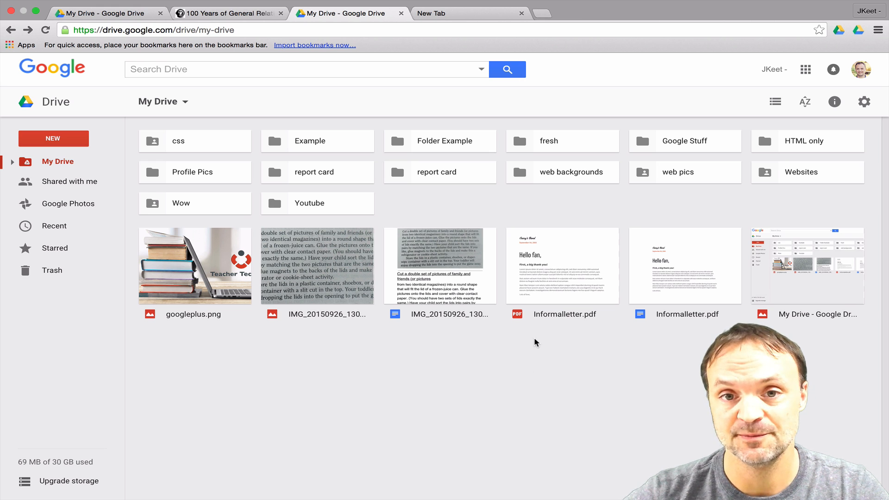
mouse_move(486, 205)
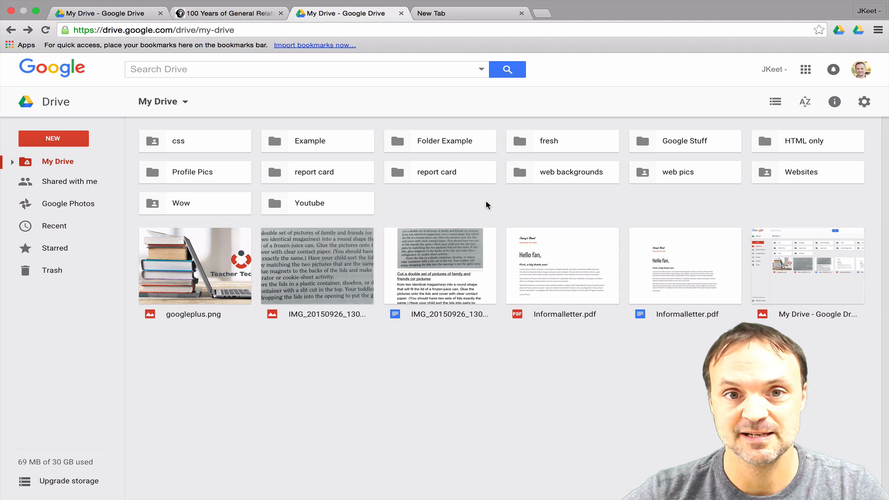
mouse_move(419, 96)
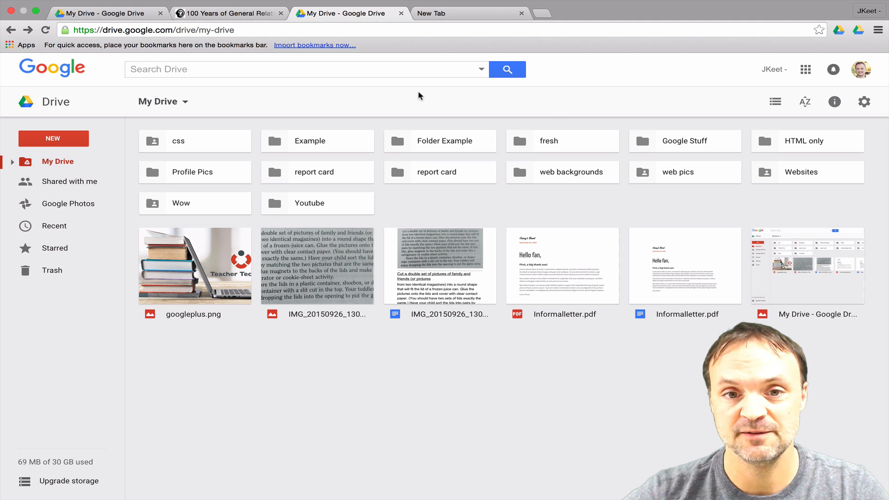
mouse_move(420, 206)
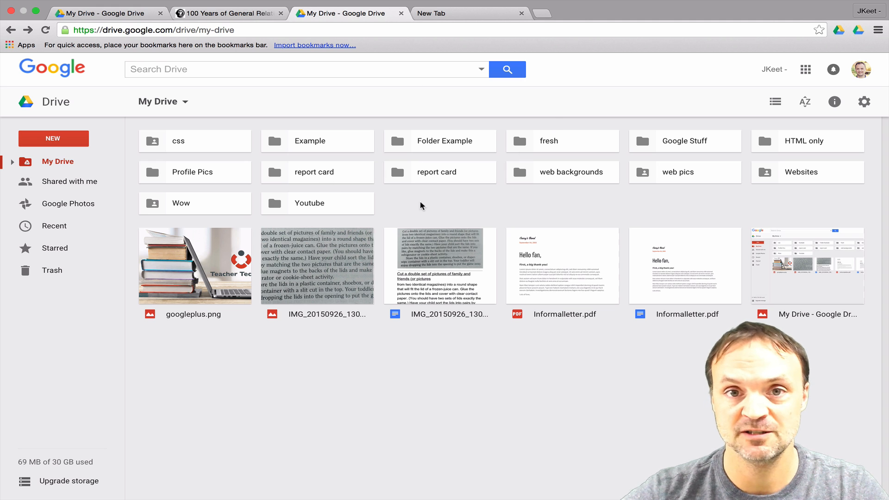
mouse_move(417, 196)
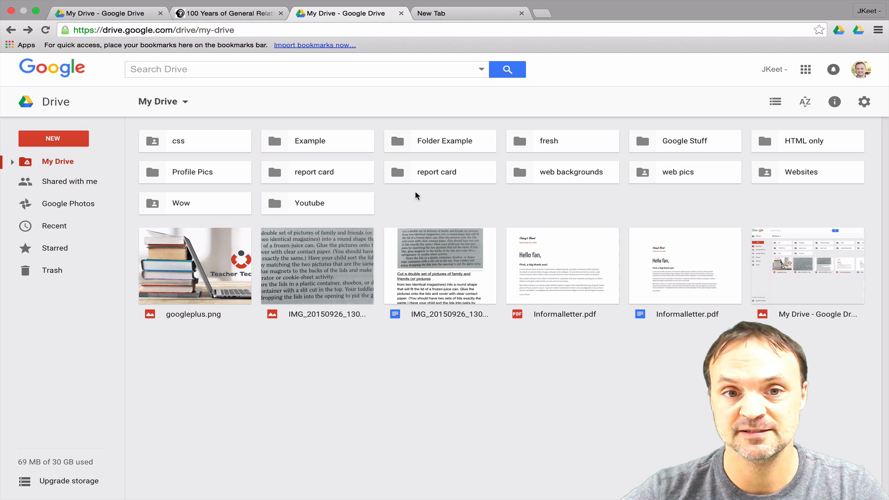
mouse_move(339, 155)
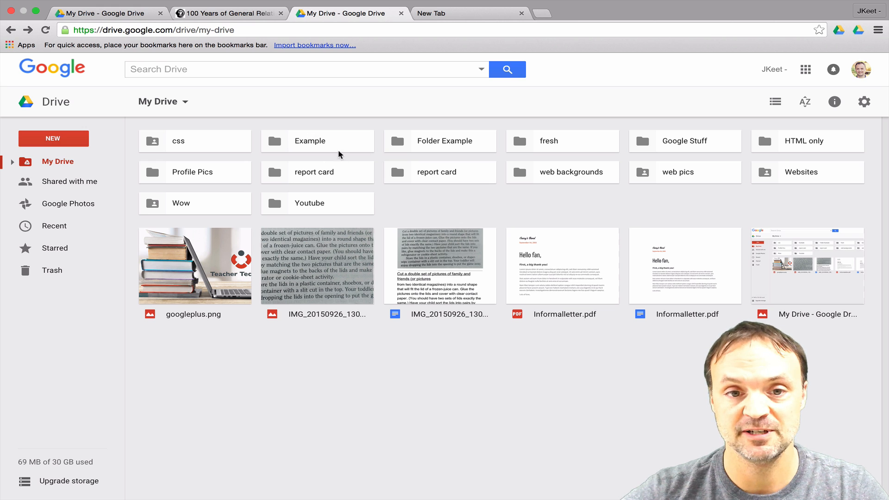
- Bookmark the opened Example folder page and reopen it from the bookmarks bar in a new tab
double_click(309, 141)
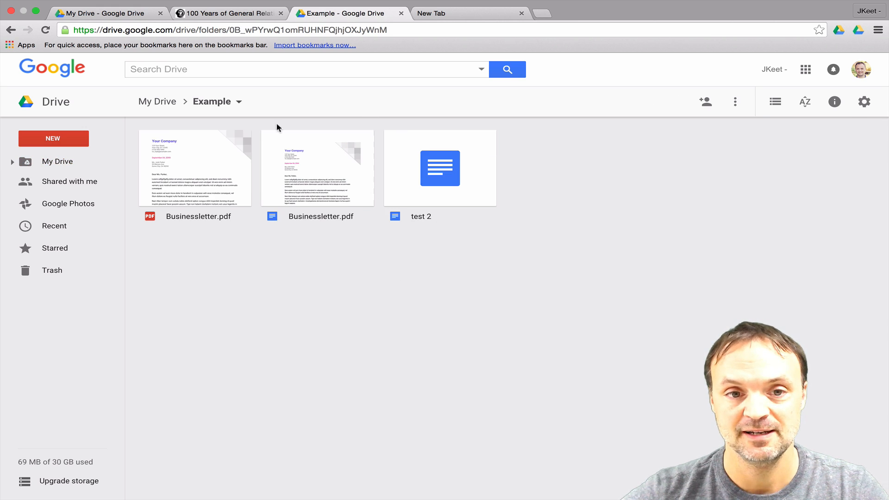
mouse_move(617, 192)
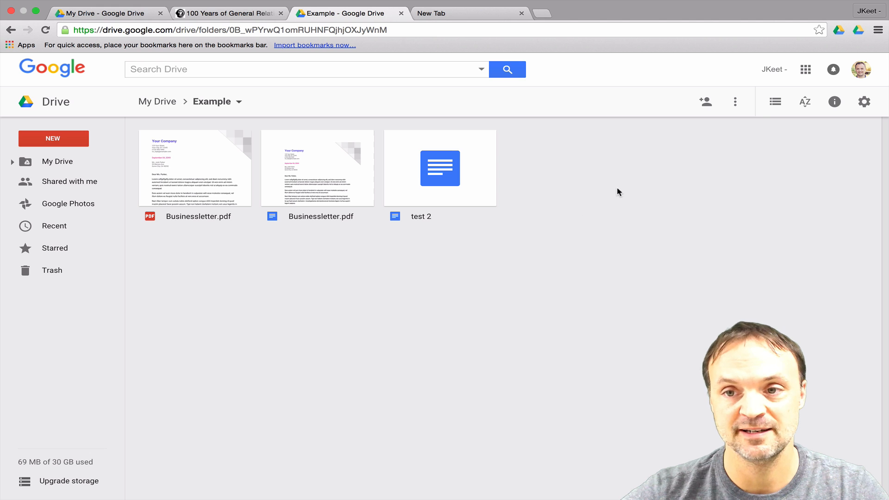
mouse_move(825, 30)
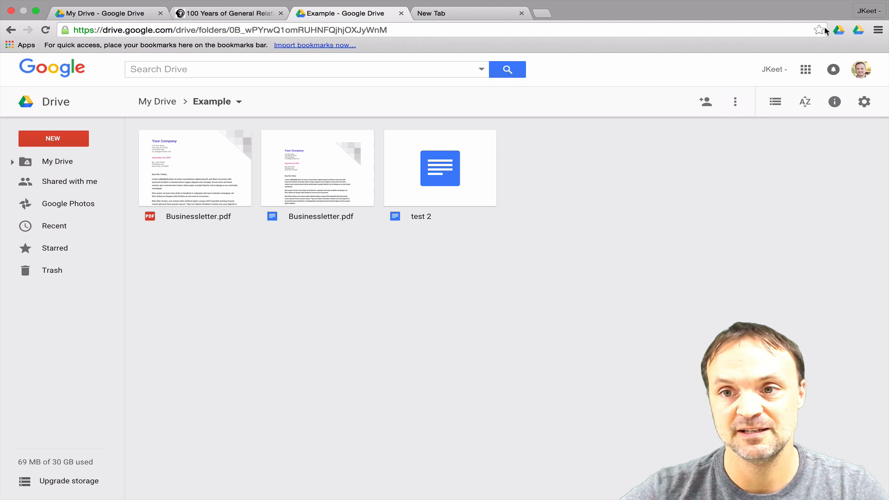
left_click(818, 29)
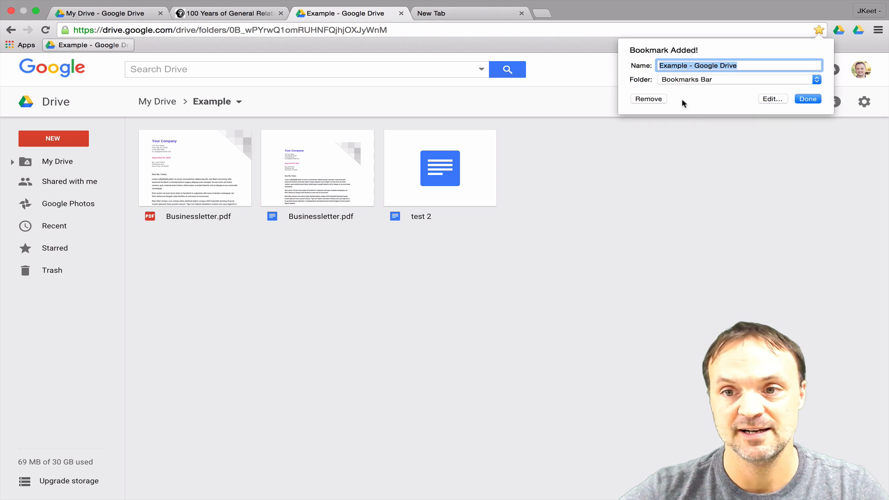
left_click(807, 99)
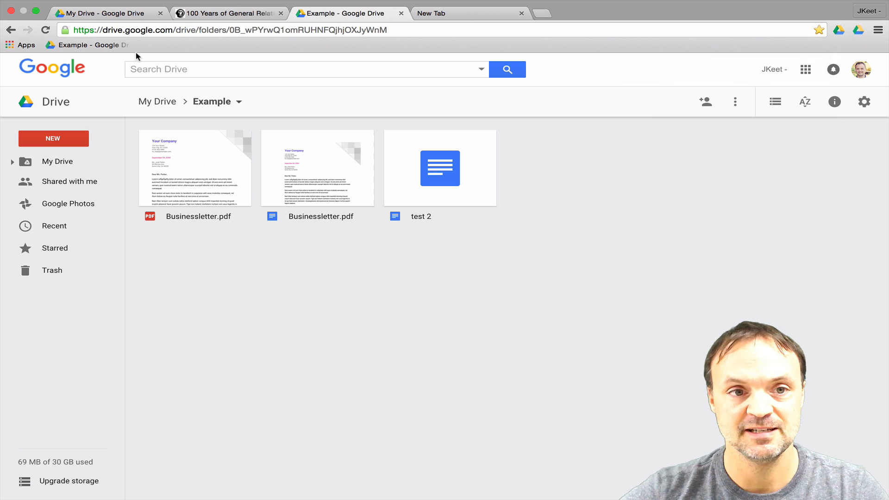
mouse_move(88, 44)
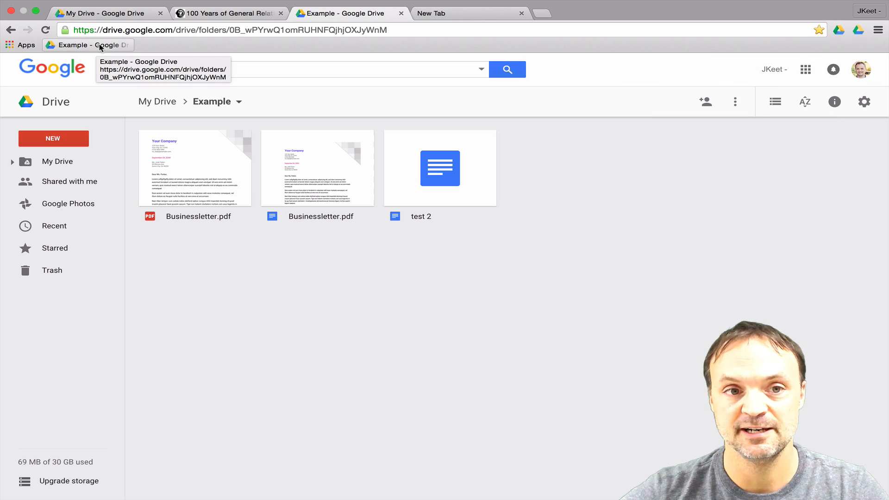
mouse_move(360, 16)
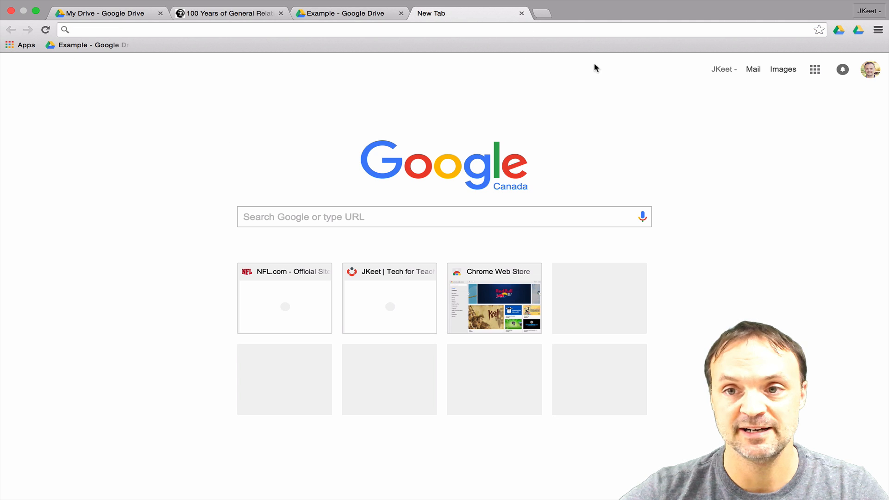
left_click(88, 45)
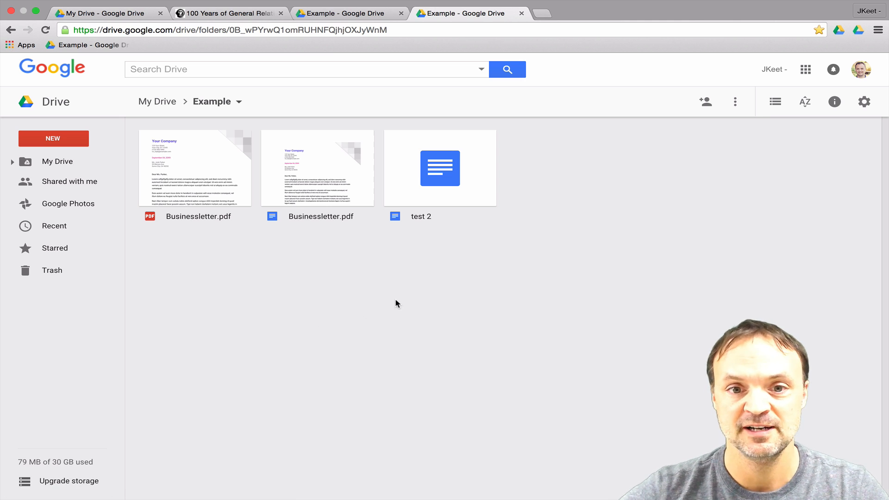
mouse_move(348, 321)
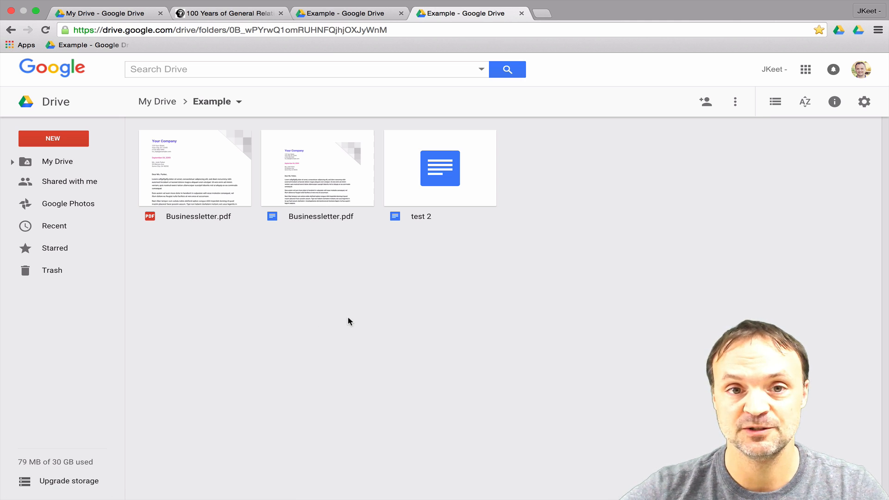
mouse_move(346, 292)
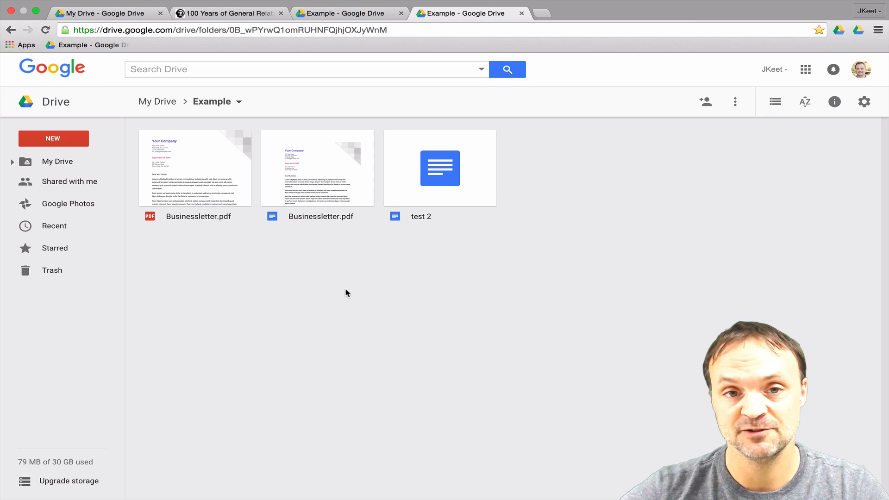
mouse_move(634, 204)
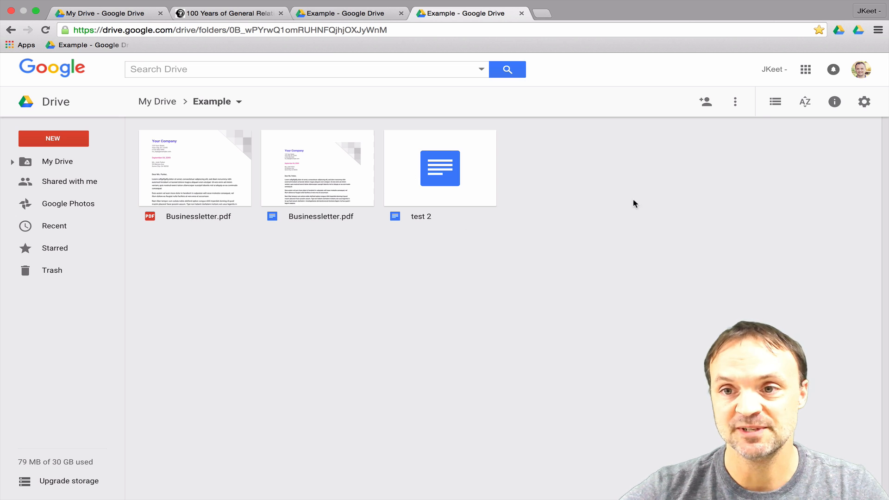
mouse_move(810, 145)
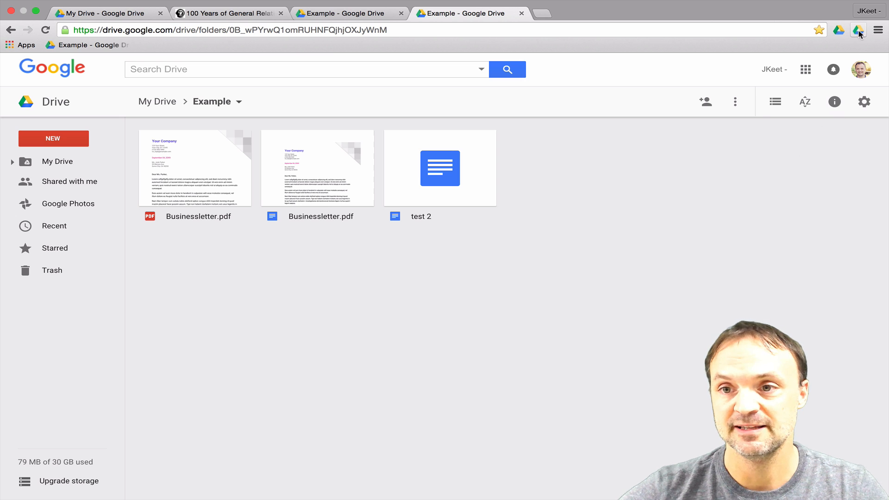
mouse_move(857, 29)
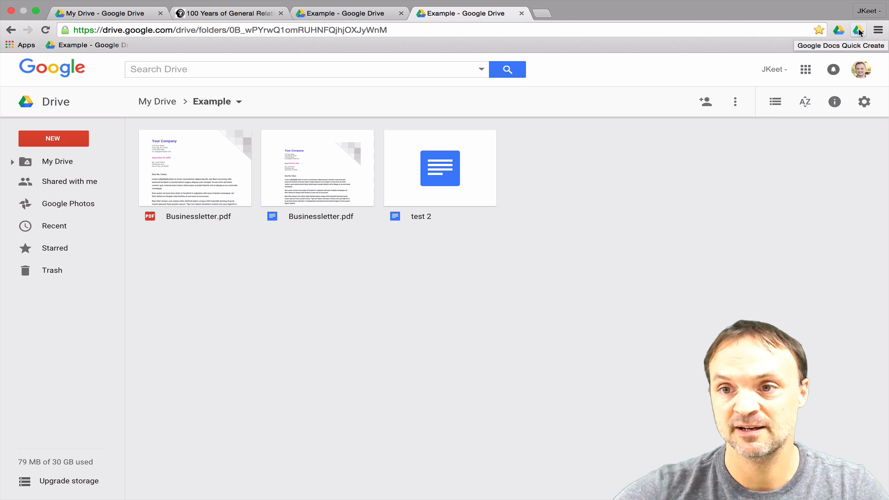
- Create a blank Google Docs document via the Quick Create extension, then close its Untitled tab
left_click(857, 30)
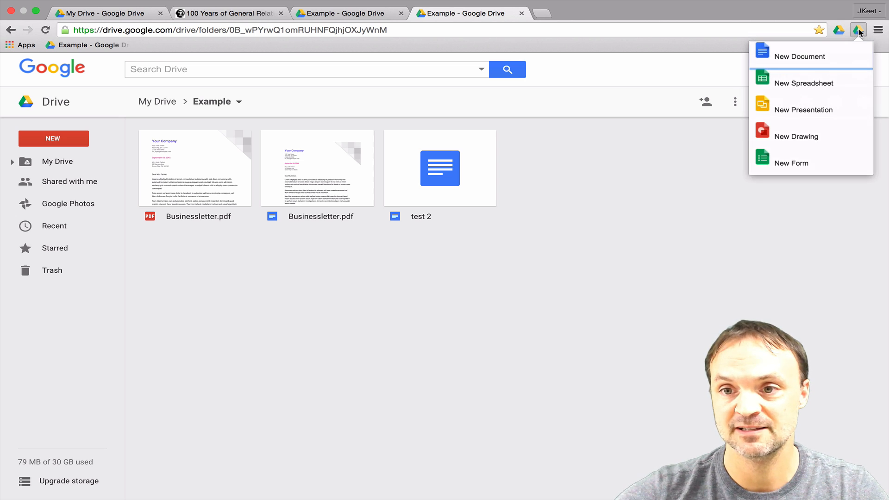
mouse_move(812, 136)
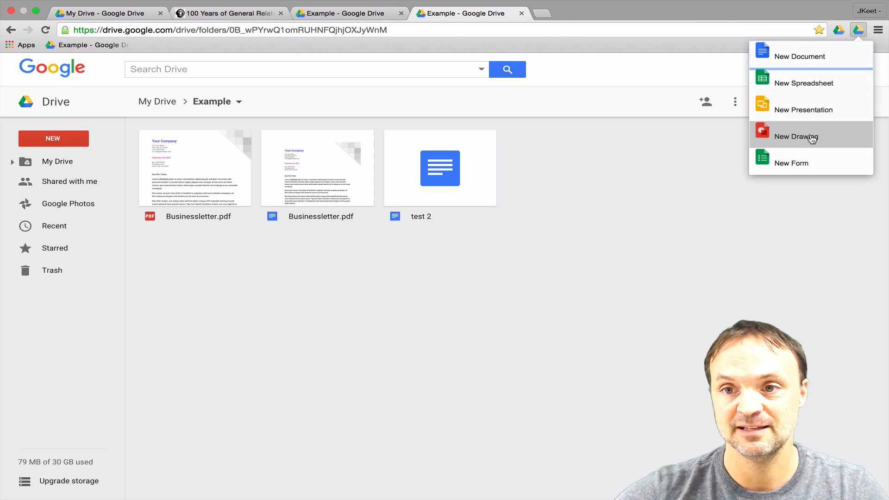
left_click(795, 56)
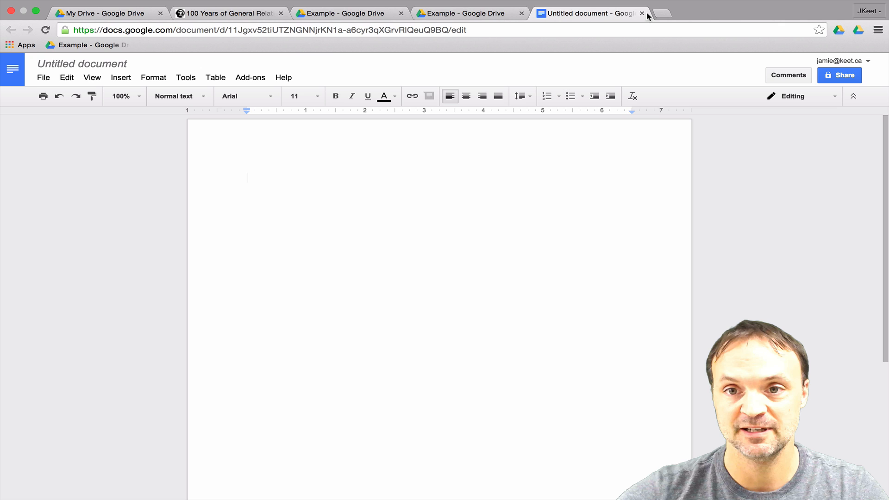
mouse_move(641, 13)
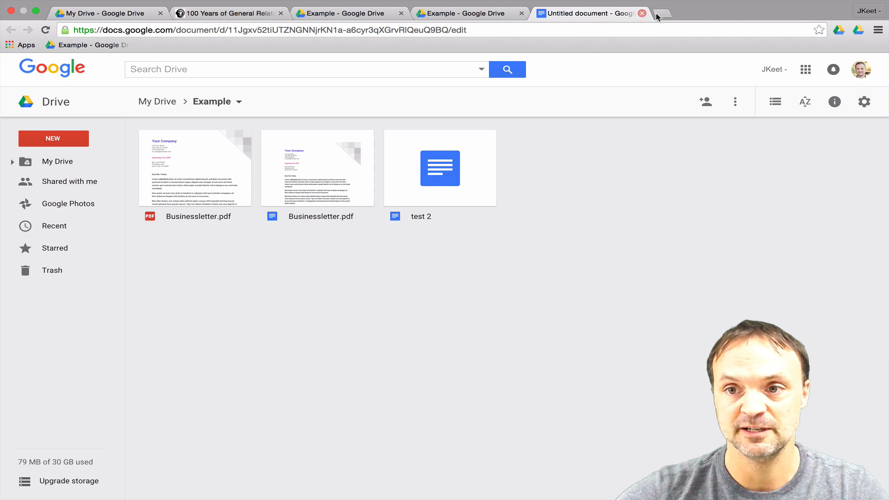
left_click(642, 13)
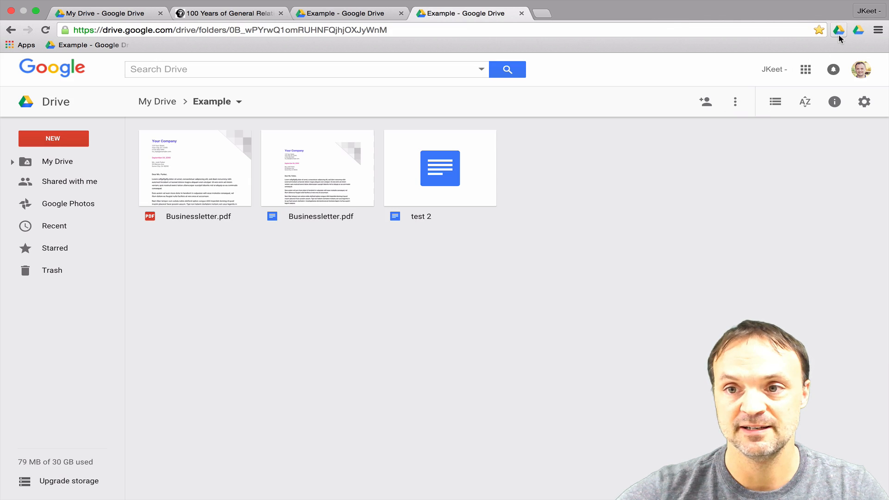
mouse_move(839, 30)
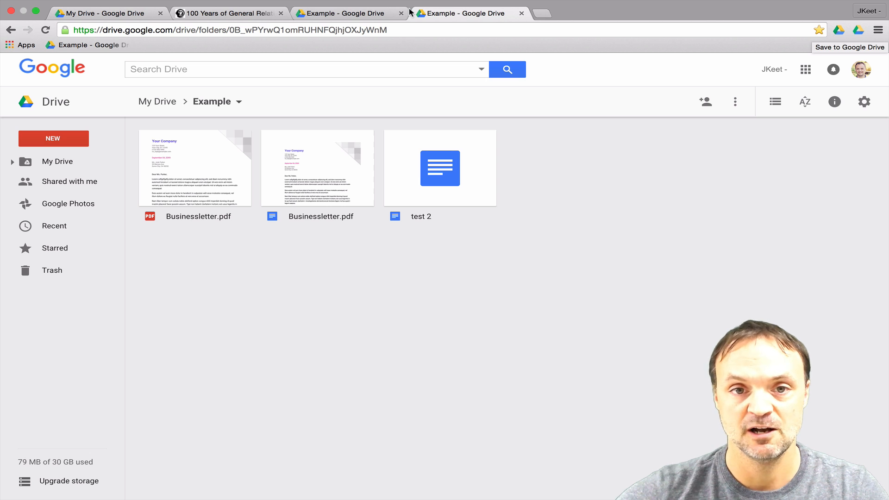
mouse_move(352, 12)
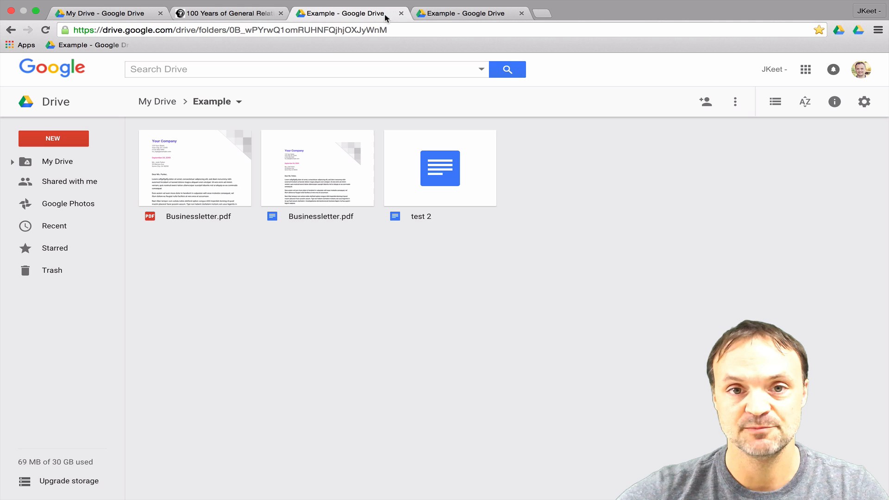
mouse_move(230, 12)
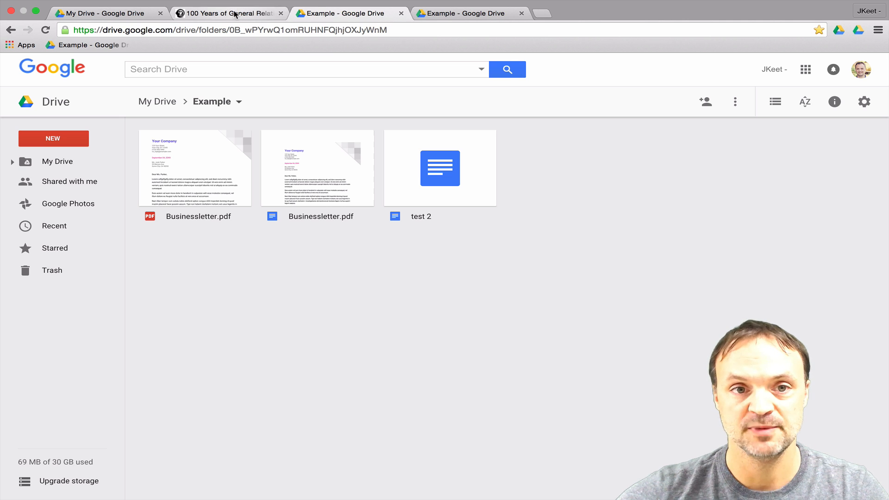
- Capture the general relativity article page as a PNG into My Drive with Save to Google Drive
left_click(226, 13)
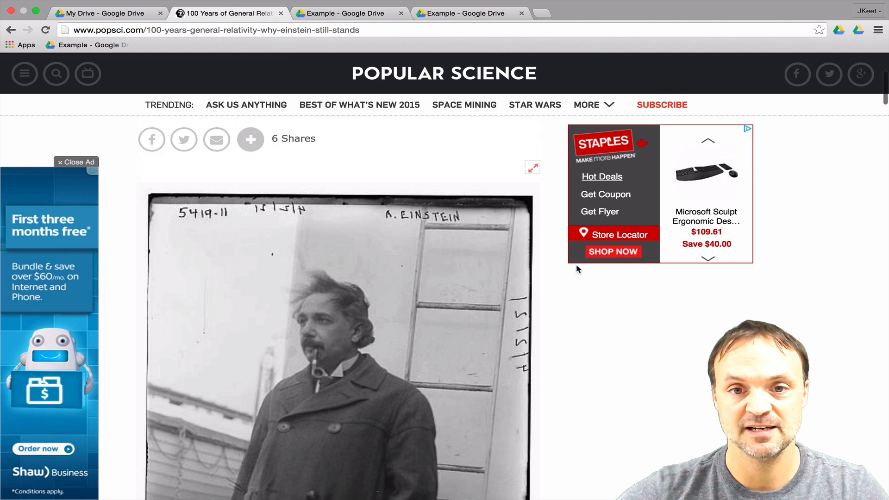
scroll("up", 3)
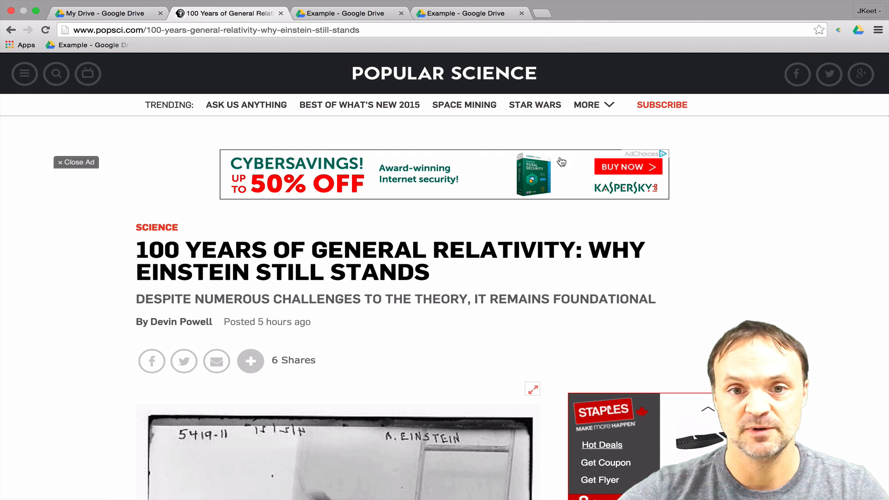
scroll("down", 3)
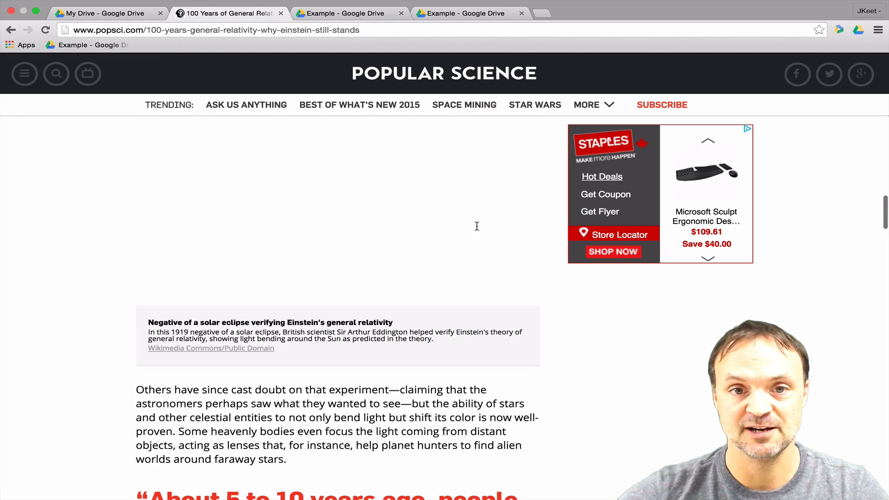
scroll("down", 3)
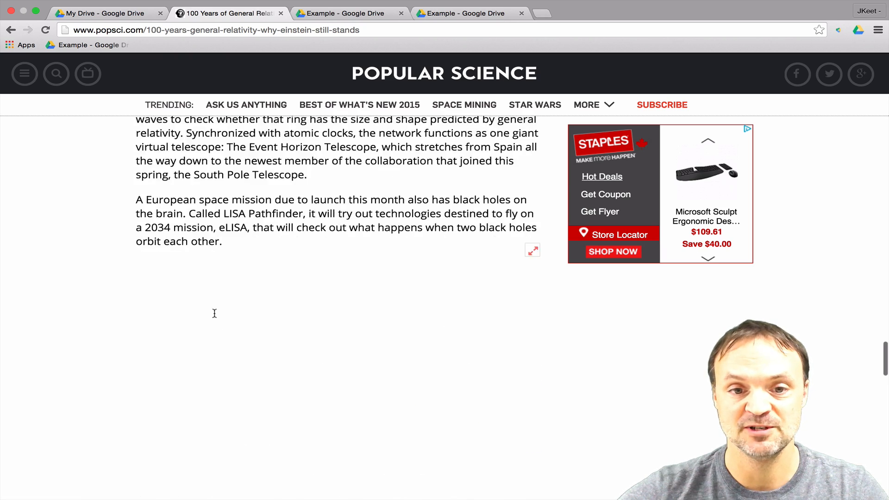
scroll("down", 3)
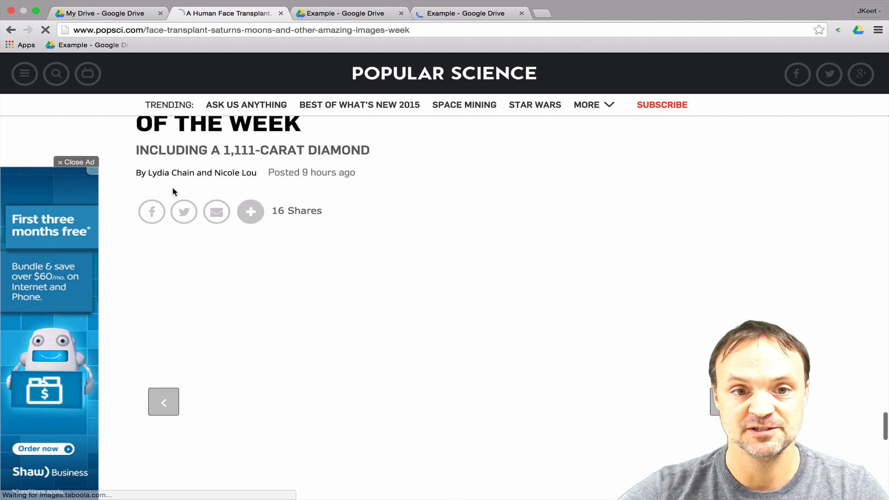
left_click(163, 401)
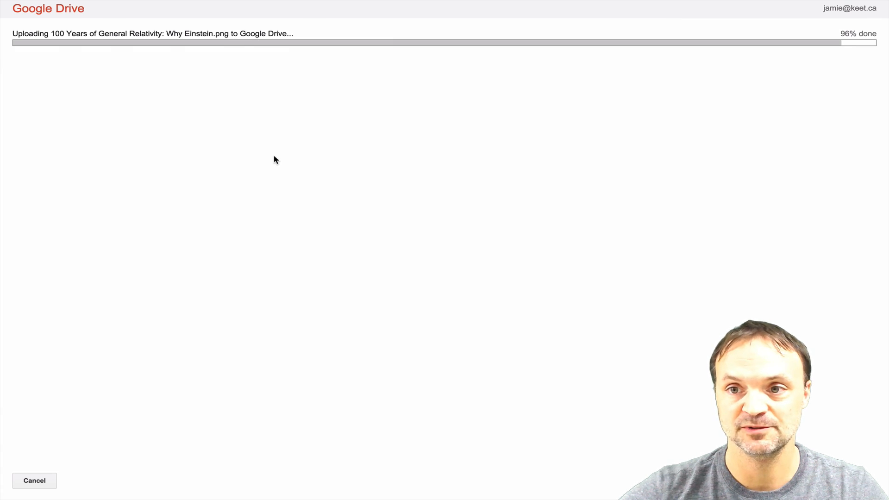
mouse_move(703, 387)
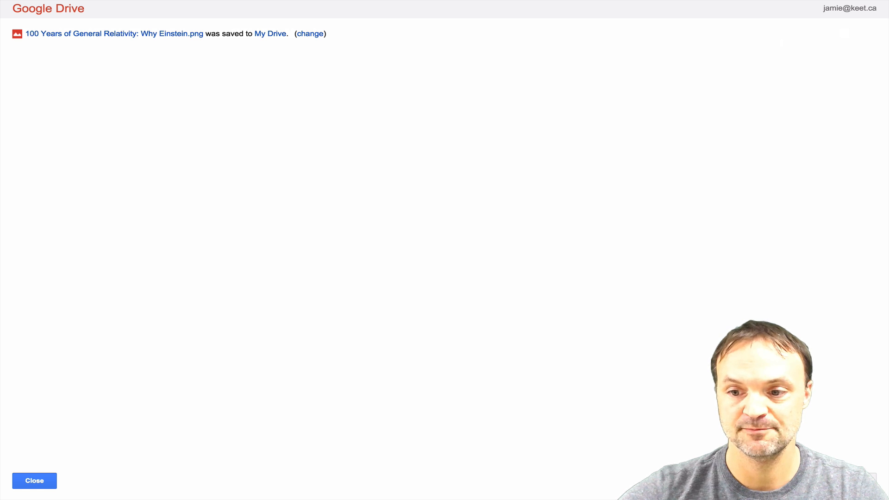
left_click(33, 480)
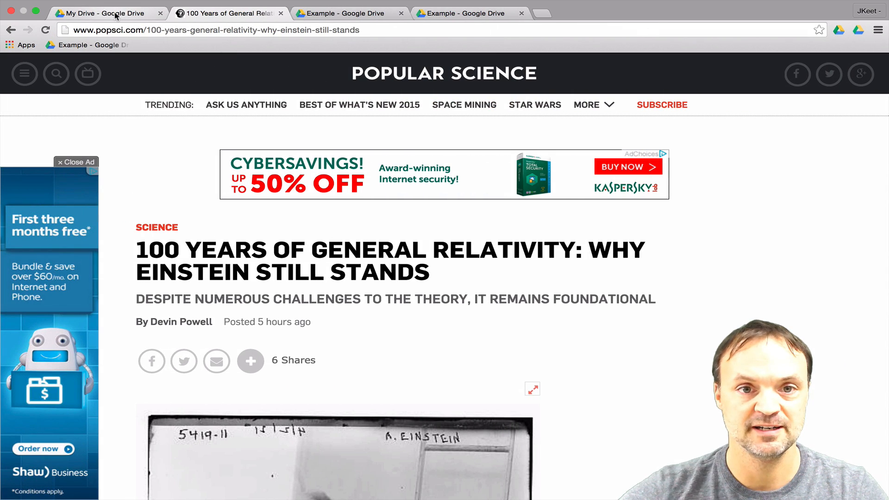
- Preview the saved 100 Years of General Relativity PNG from the My Drive file list
left_click(102, 12)
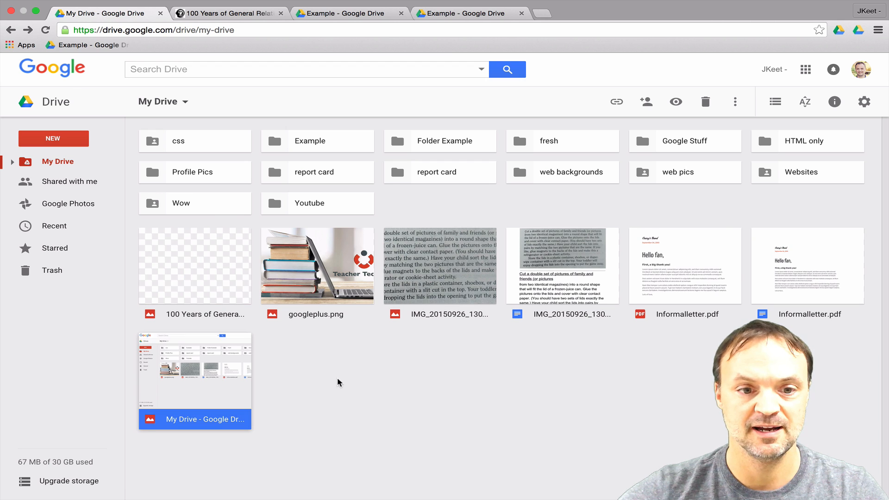
left_click(194, 266)
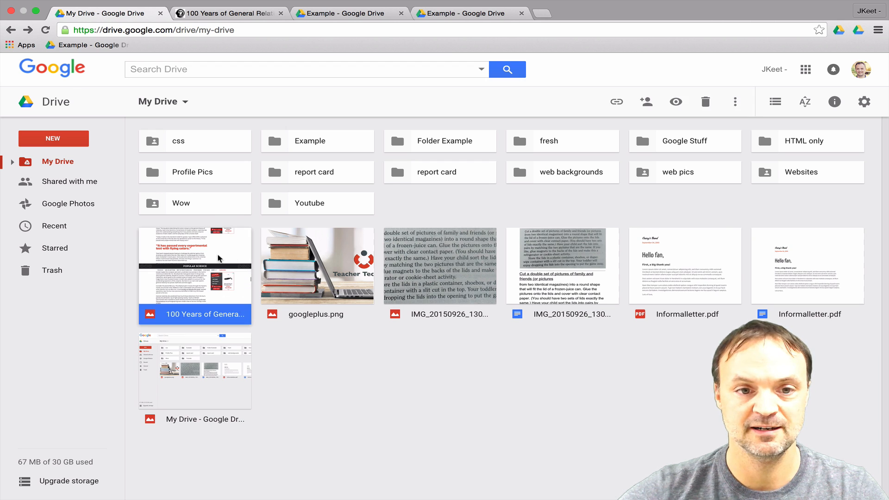
double_click(194, 274)
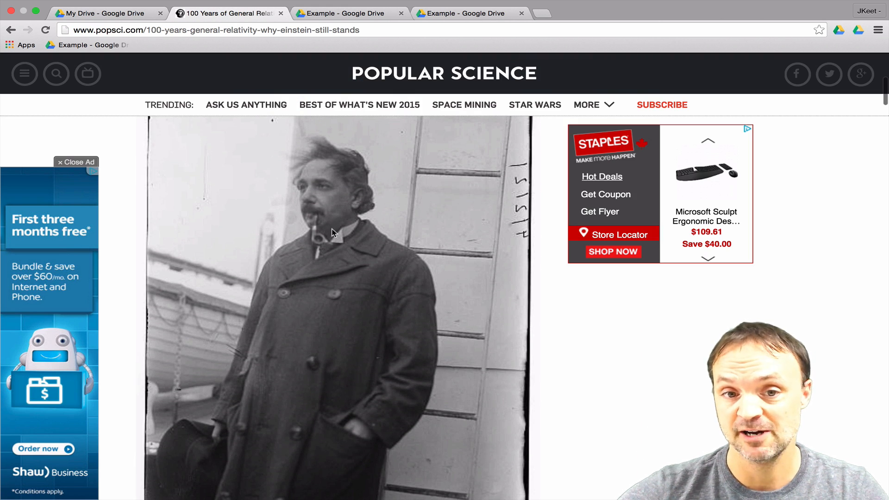
- Save the Einstein photo to My Drive via Save Image to Google Drive and dismiss the confirmation
right_click(334, 233)
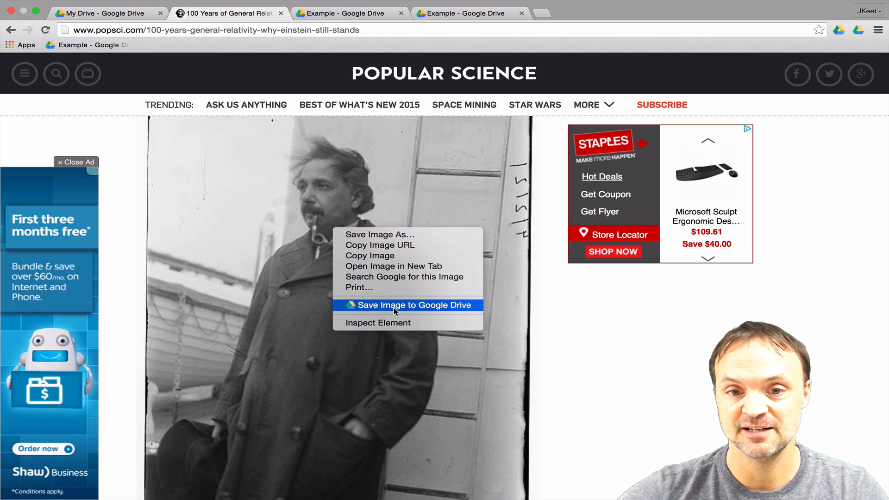
left_click(408, 305)
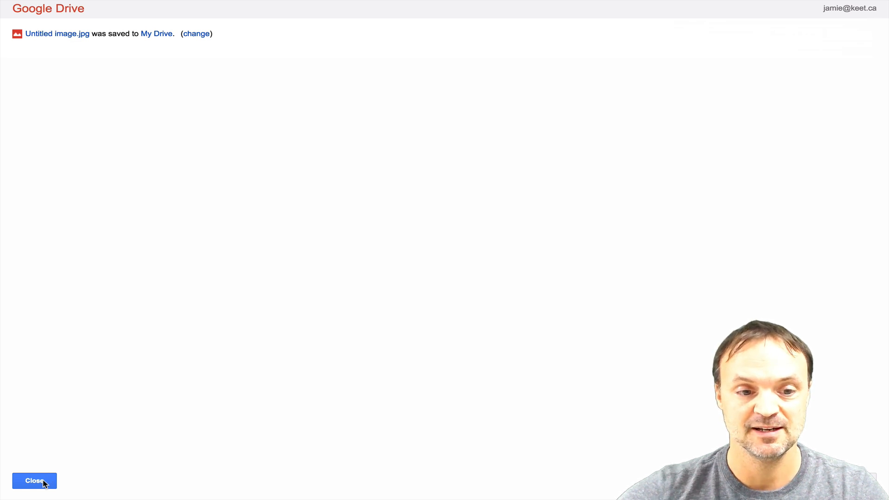
left_click(34, 481)
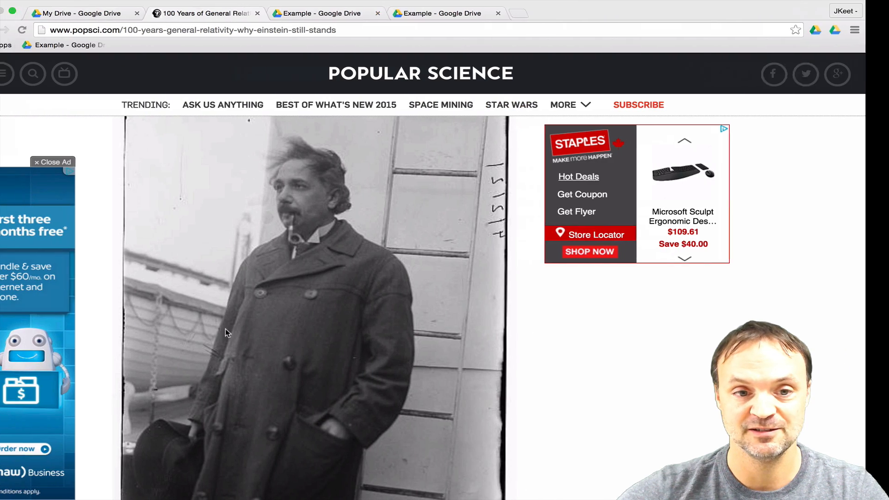
- Close the article preview in My Drive and select the new Untitled image.jpg Einstein photo
left_click(82, 13)
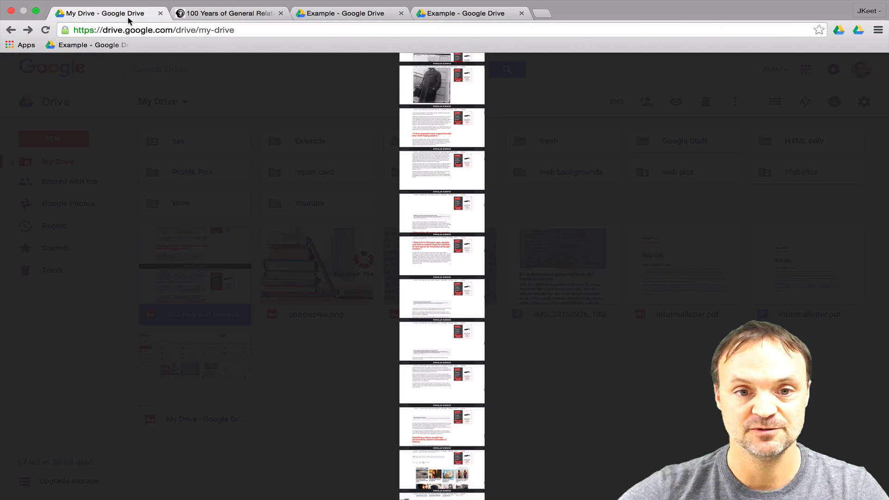
left_click(397, 373)
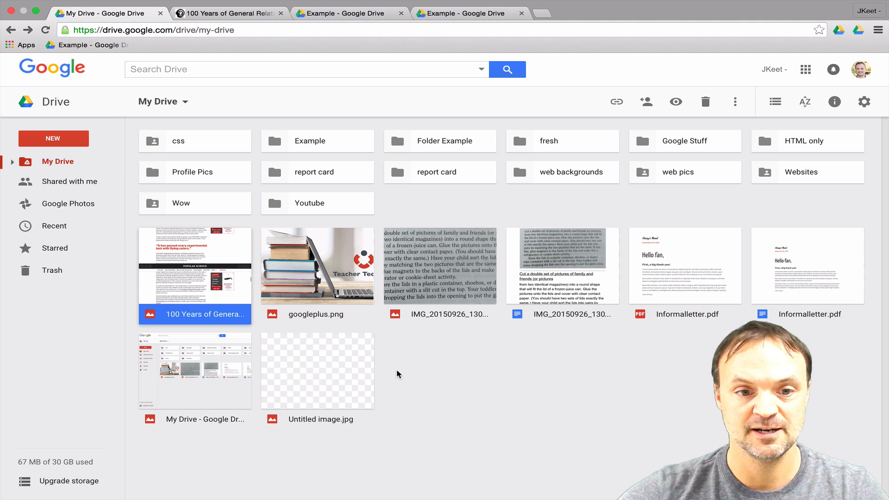
left_click(316, 370)
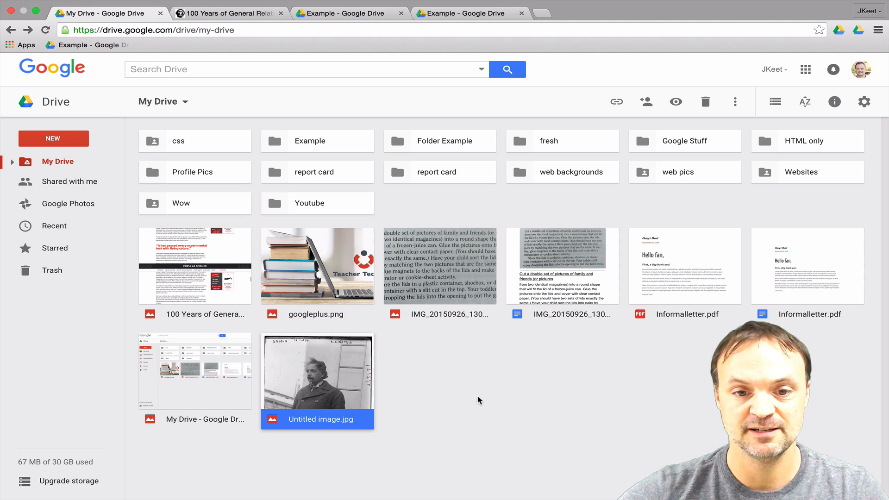
mouse_move(396, 378)
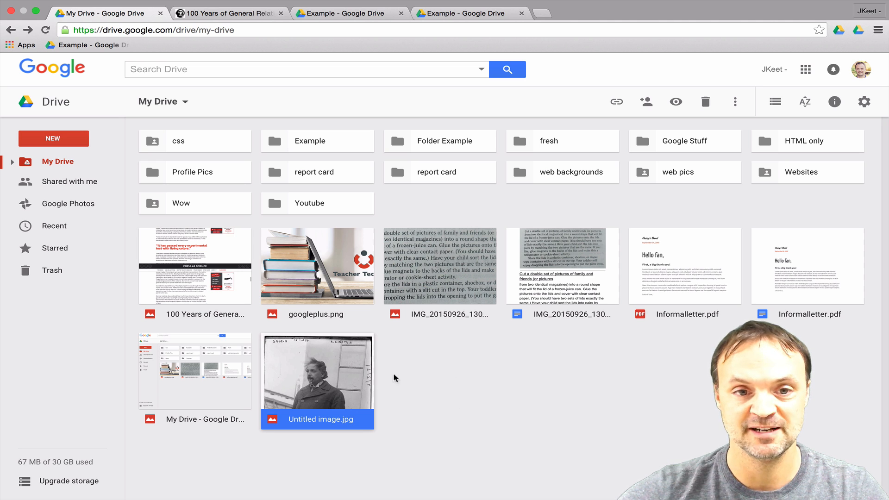
mouse_move(327, 92)
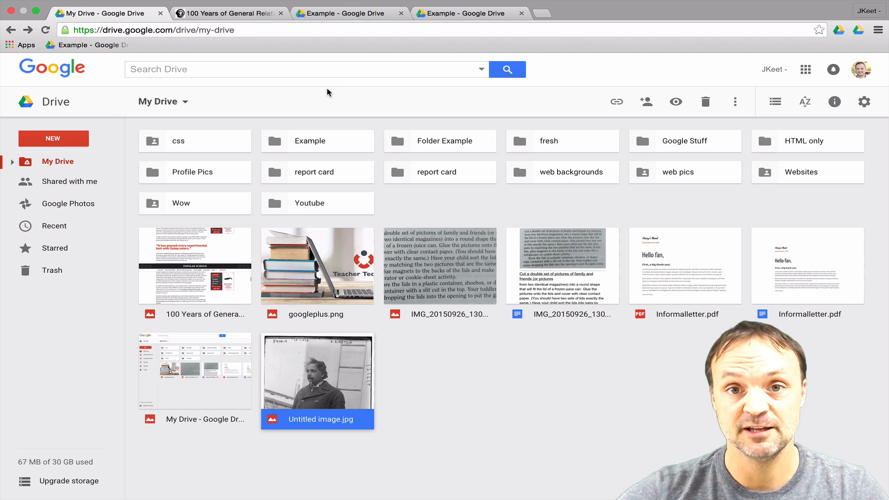
mouse_move(544, 26)
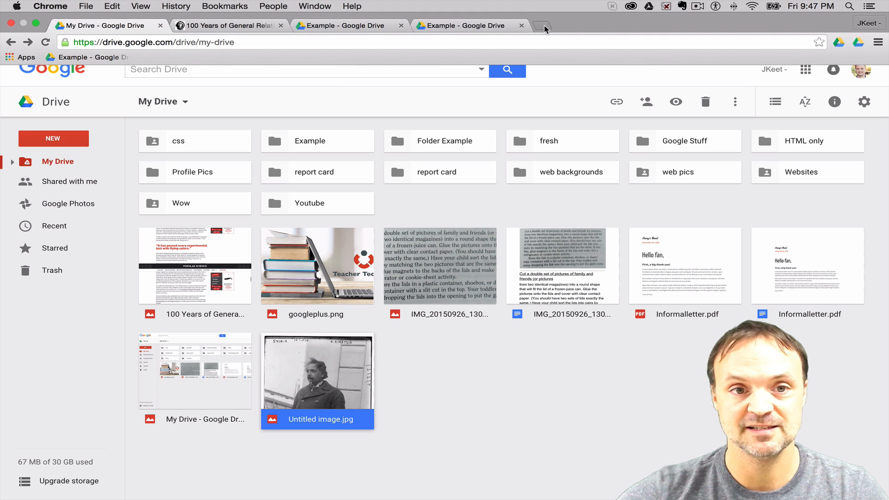
- Run an OmniDrive omnibox search of Google Drive for 'report cards' from a new tab
left_click(543, 26)
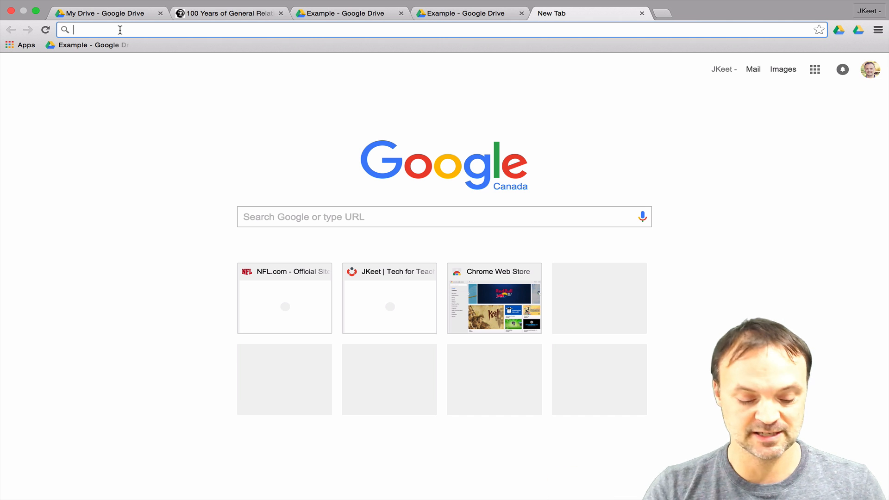
type("OmniDrive")
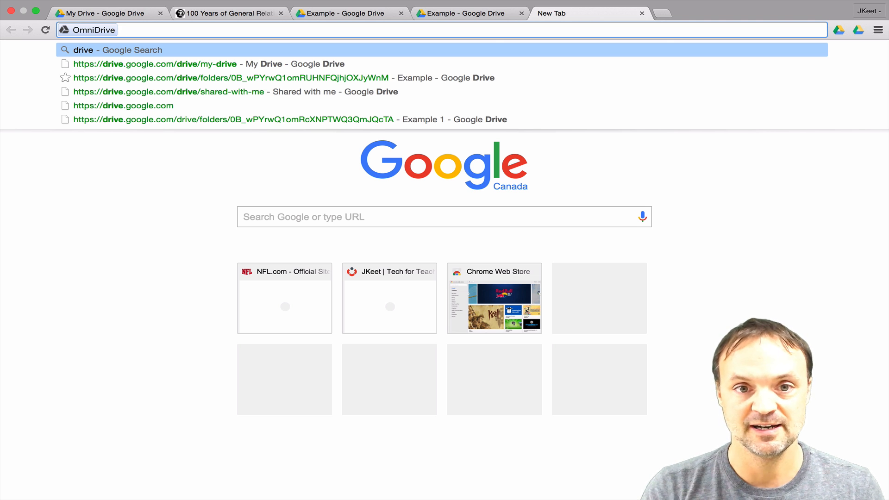
type("report%20cards")
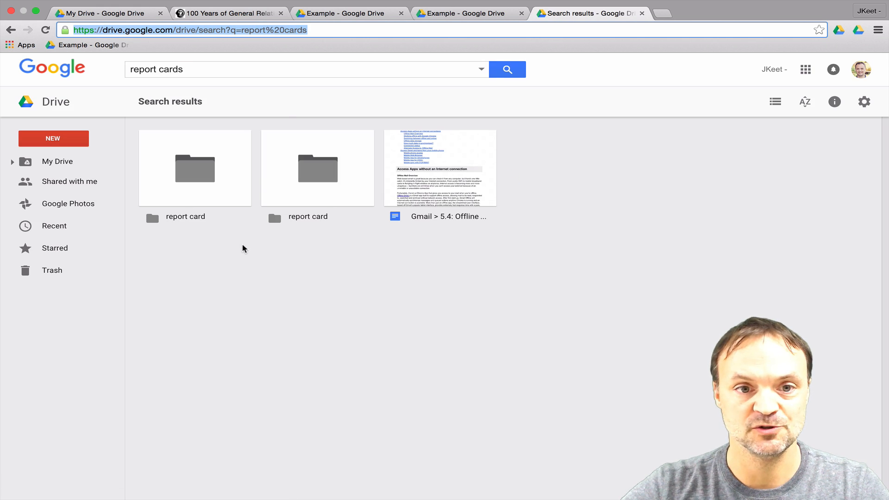
mouse_move(193, 247)
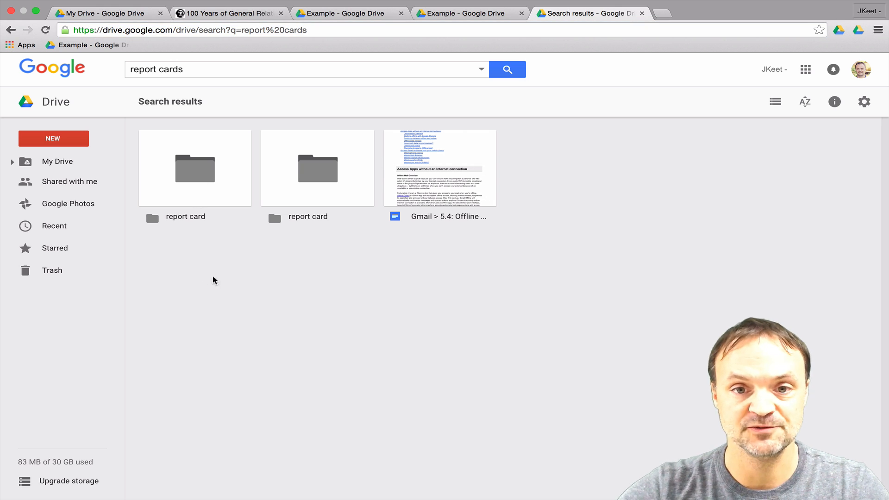
mouse_move(422, 271)
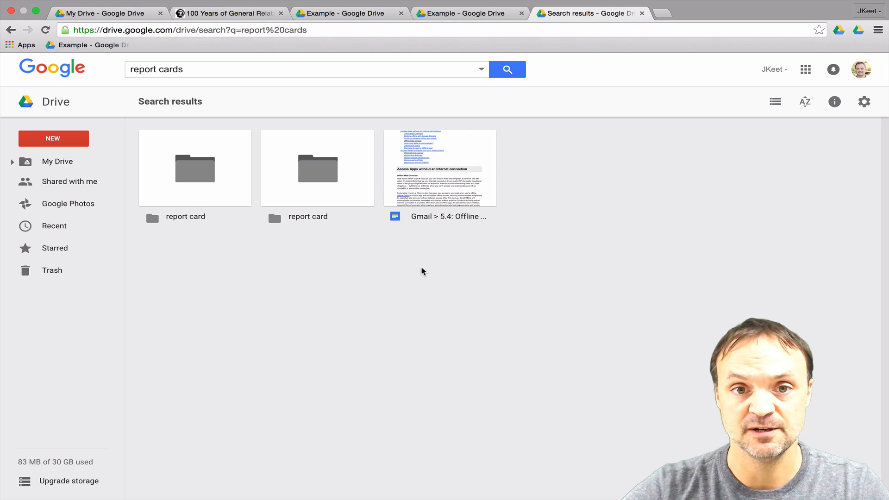
mouse_move(426, 289)
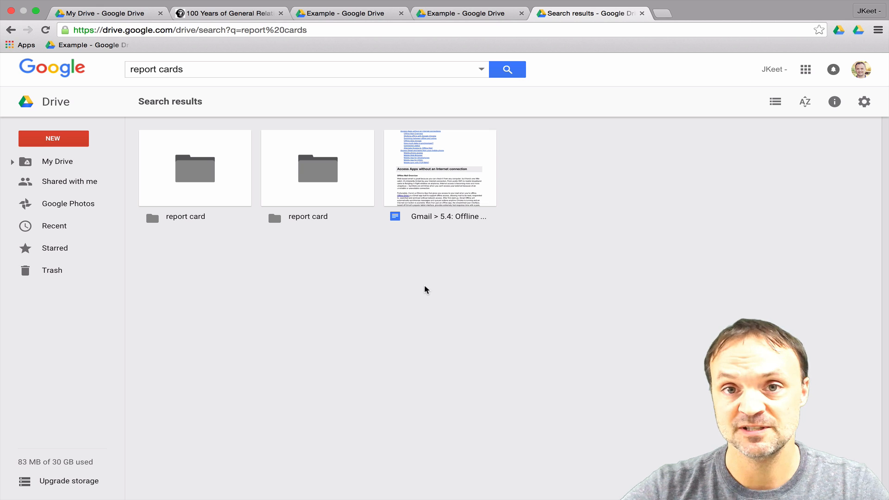
mouse_move(439, 303)
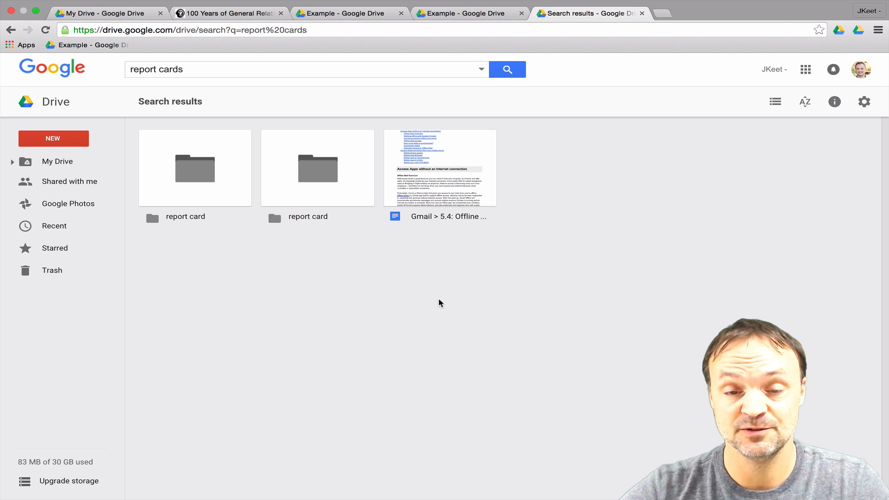
mouse_move(587, 253)
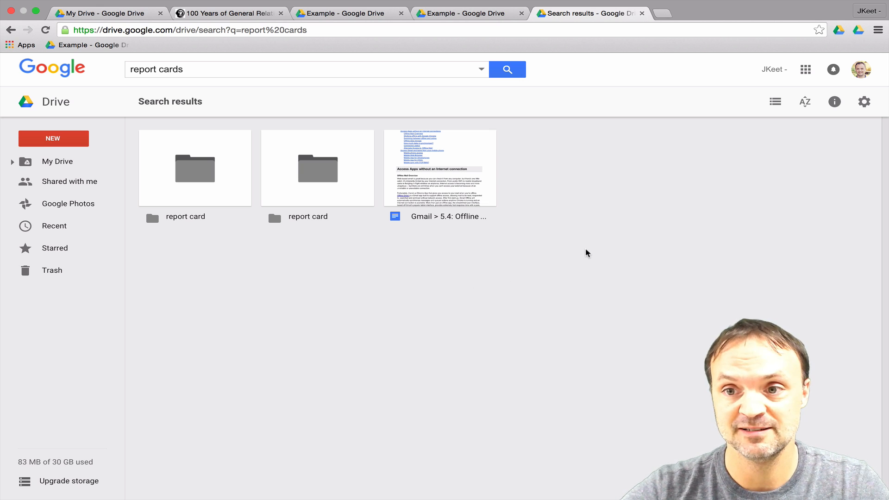
mouse_move(592, 239)
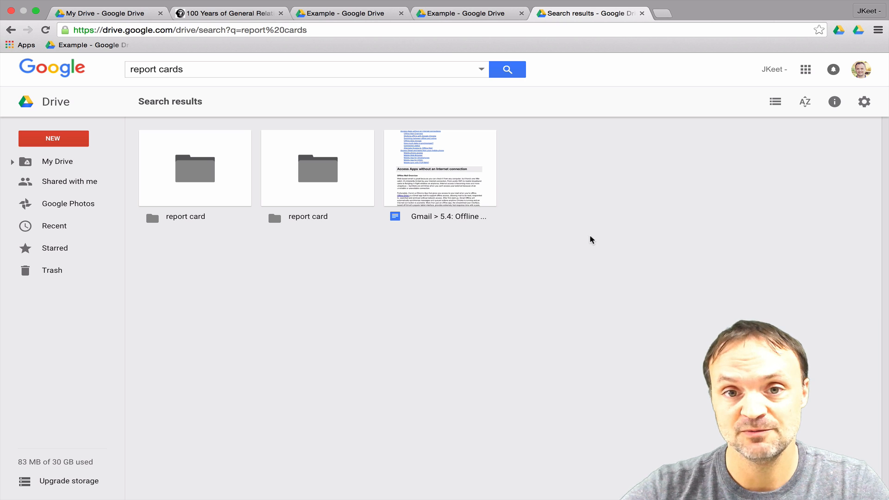
mouse_move(610, 224)
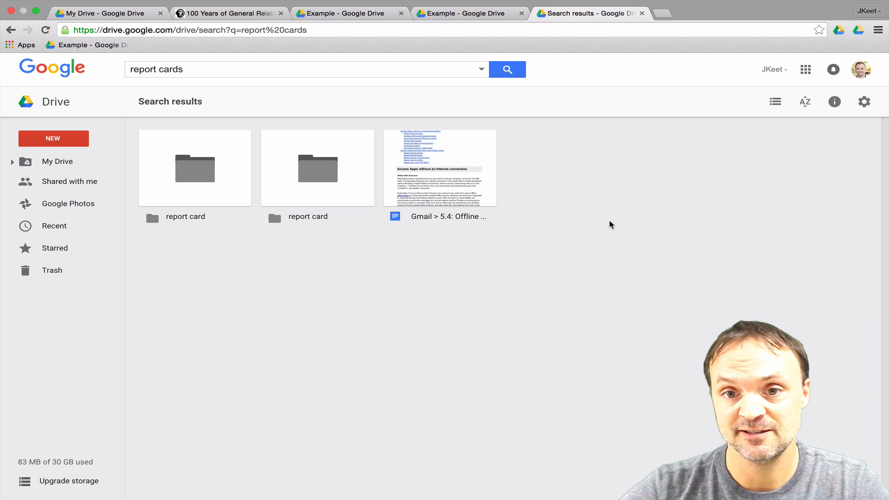
mouse_move(581, 201)
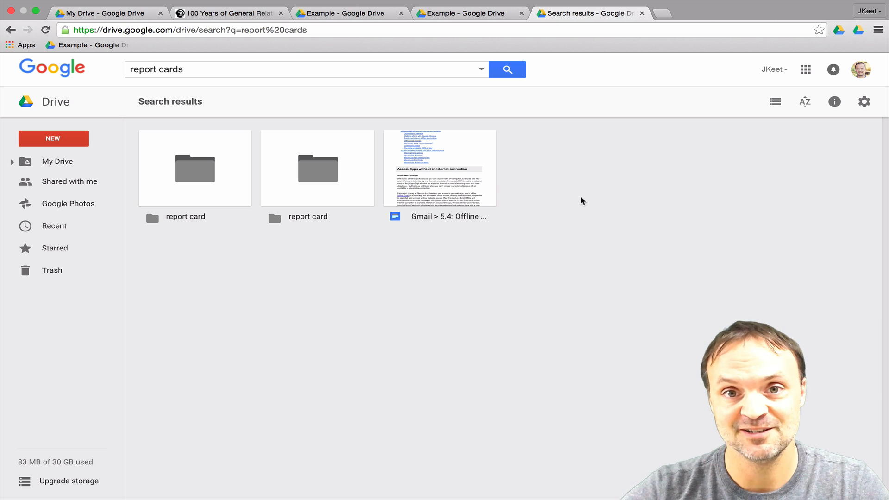